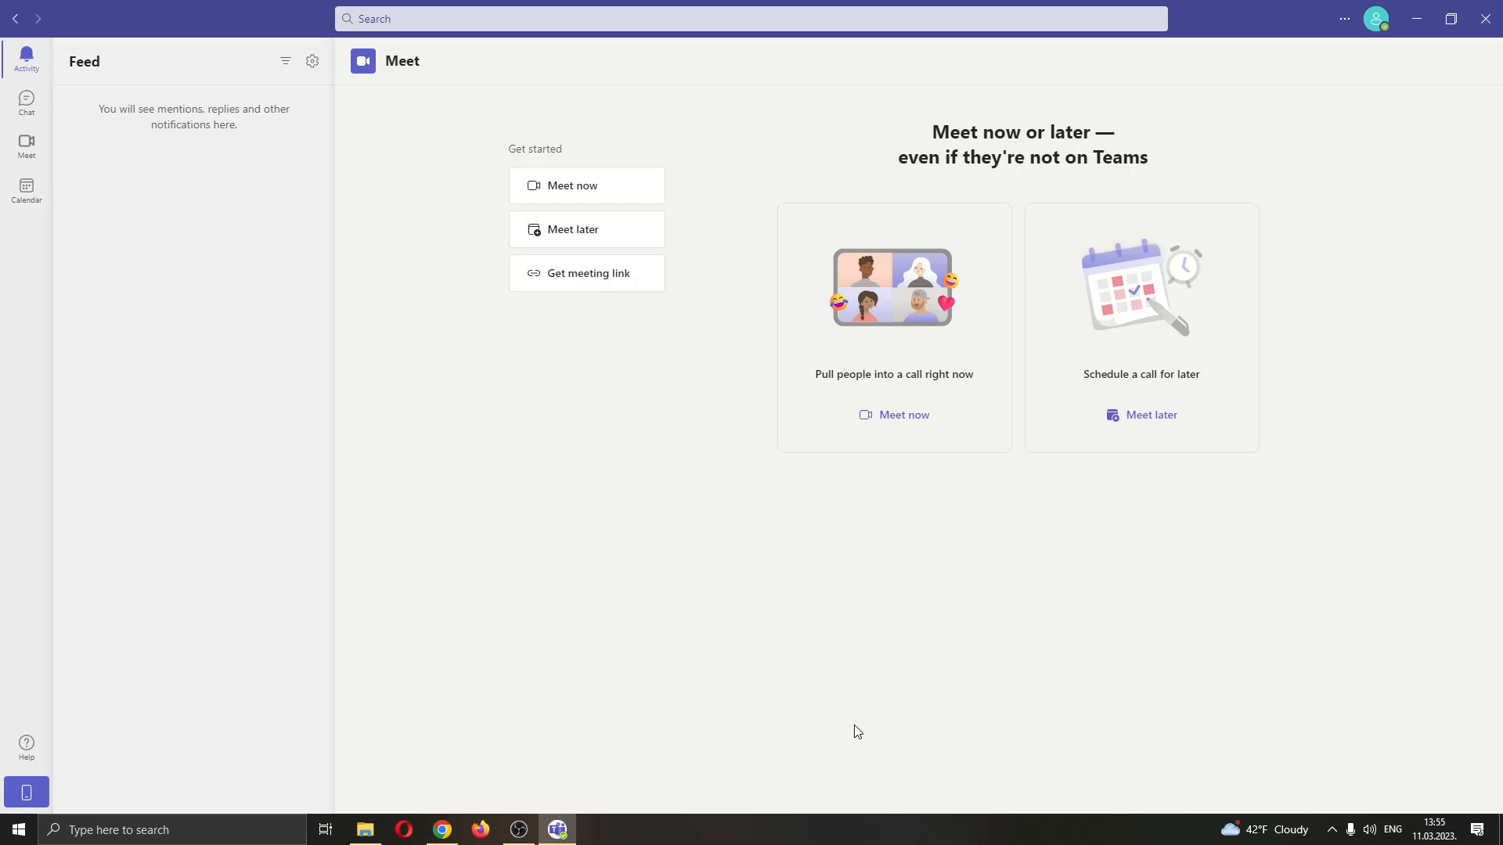
pyautogui.moveTo(578, 593)
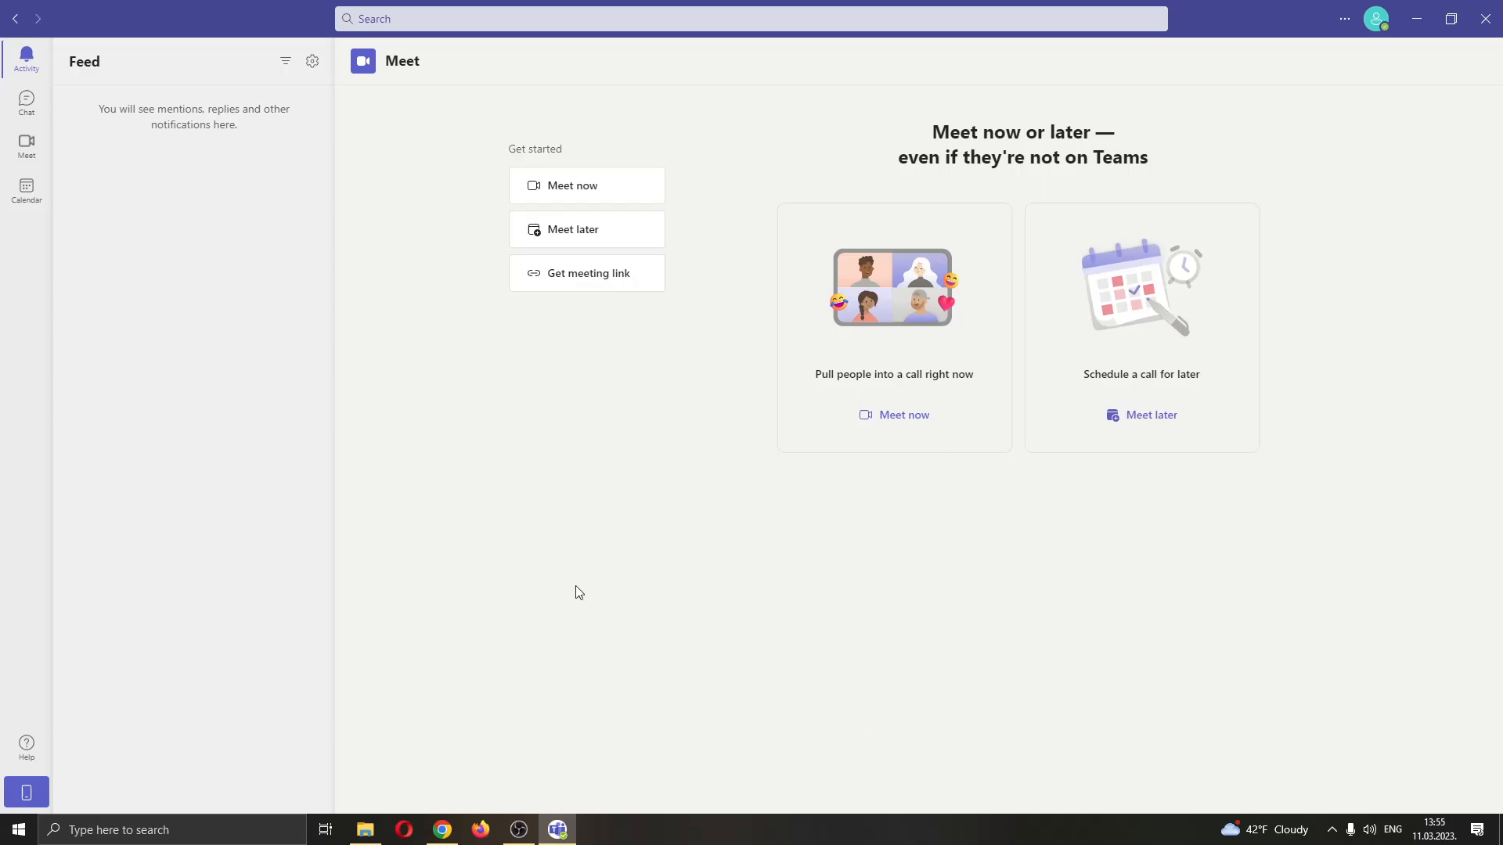
pyautogui.moveTo(59, 71)
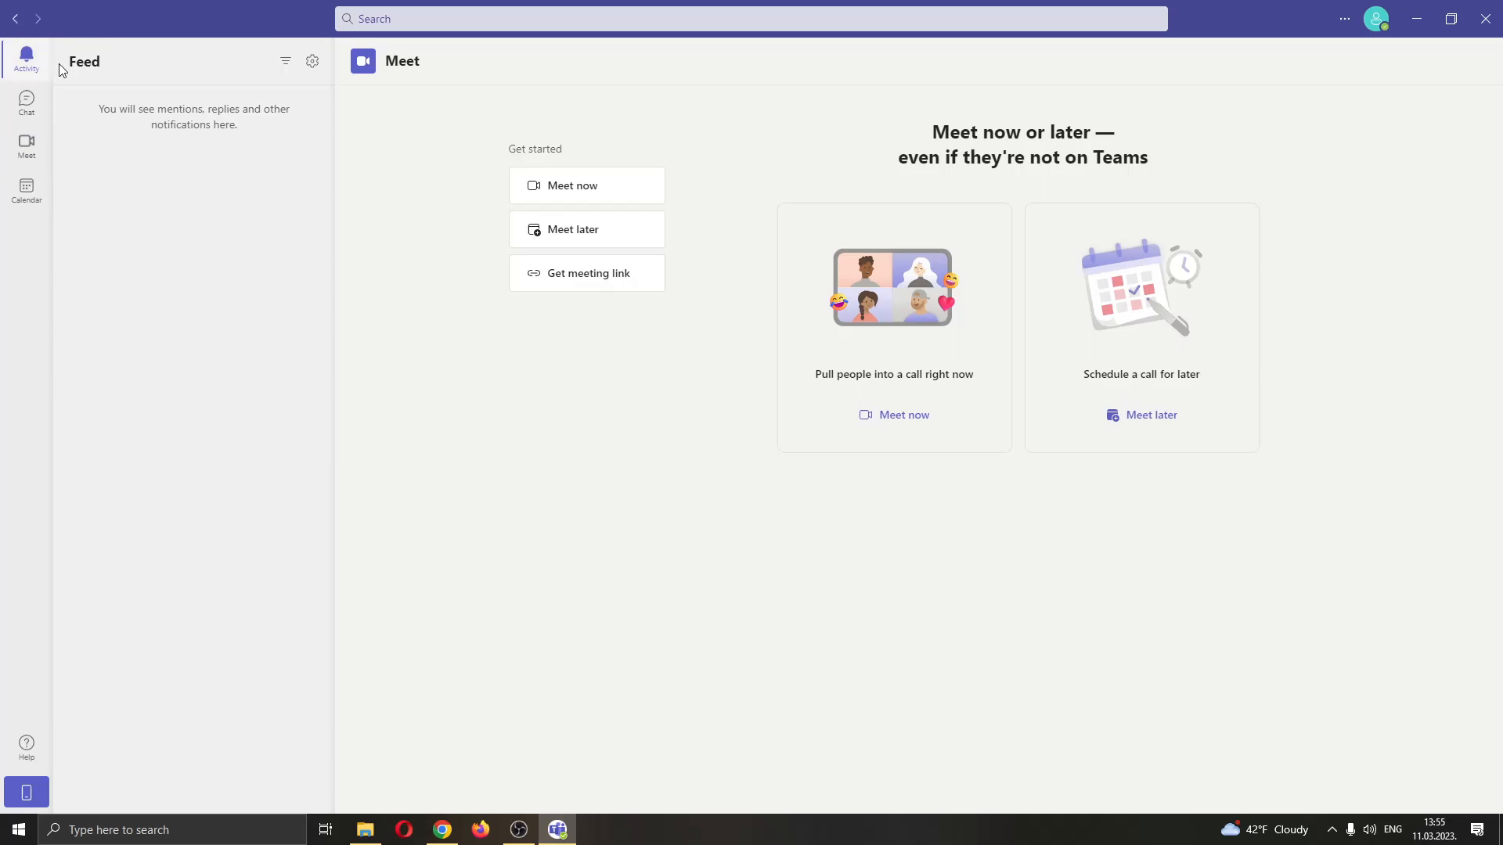
pyautogui.moveTo(784, 316)
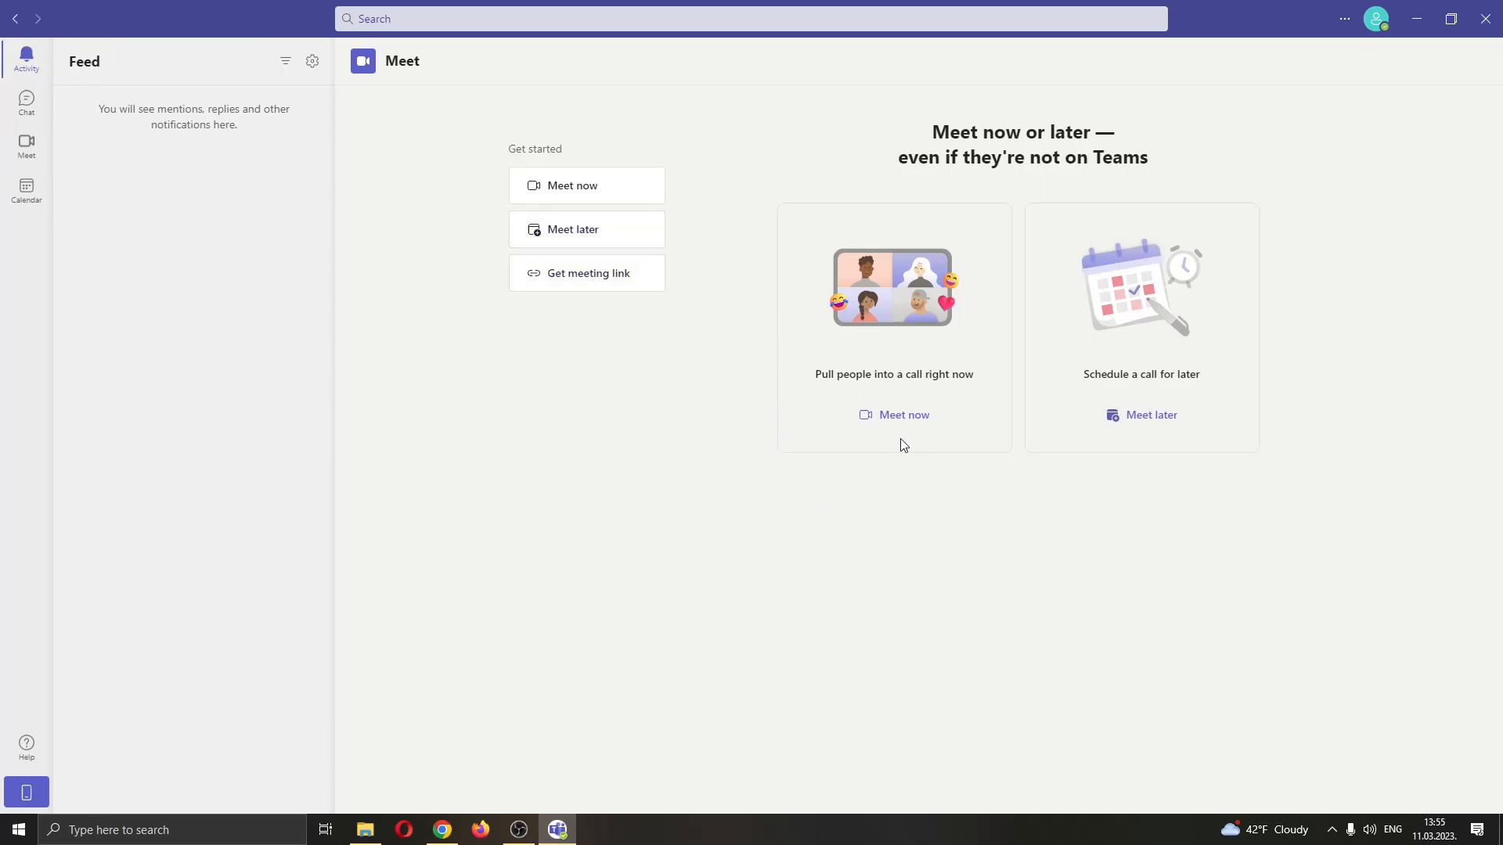
pyautogui.moveTo(968, 207)
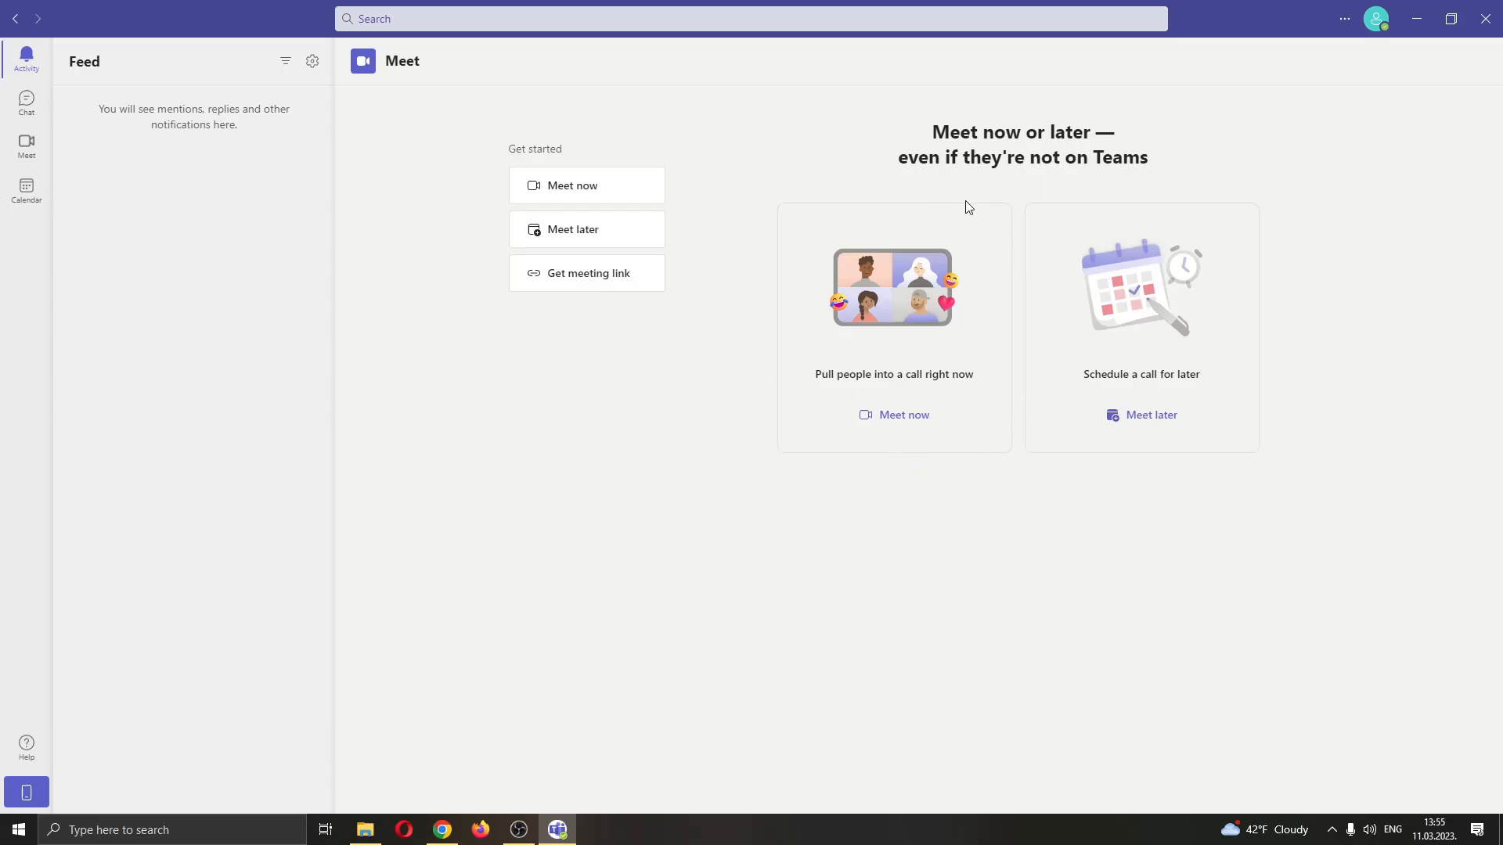
pyautogui.moveTo(162, 119)
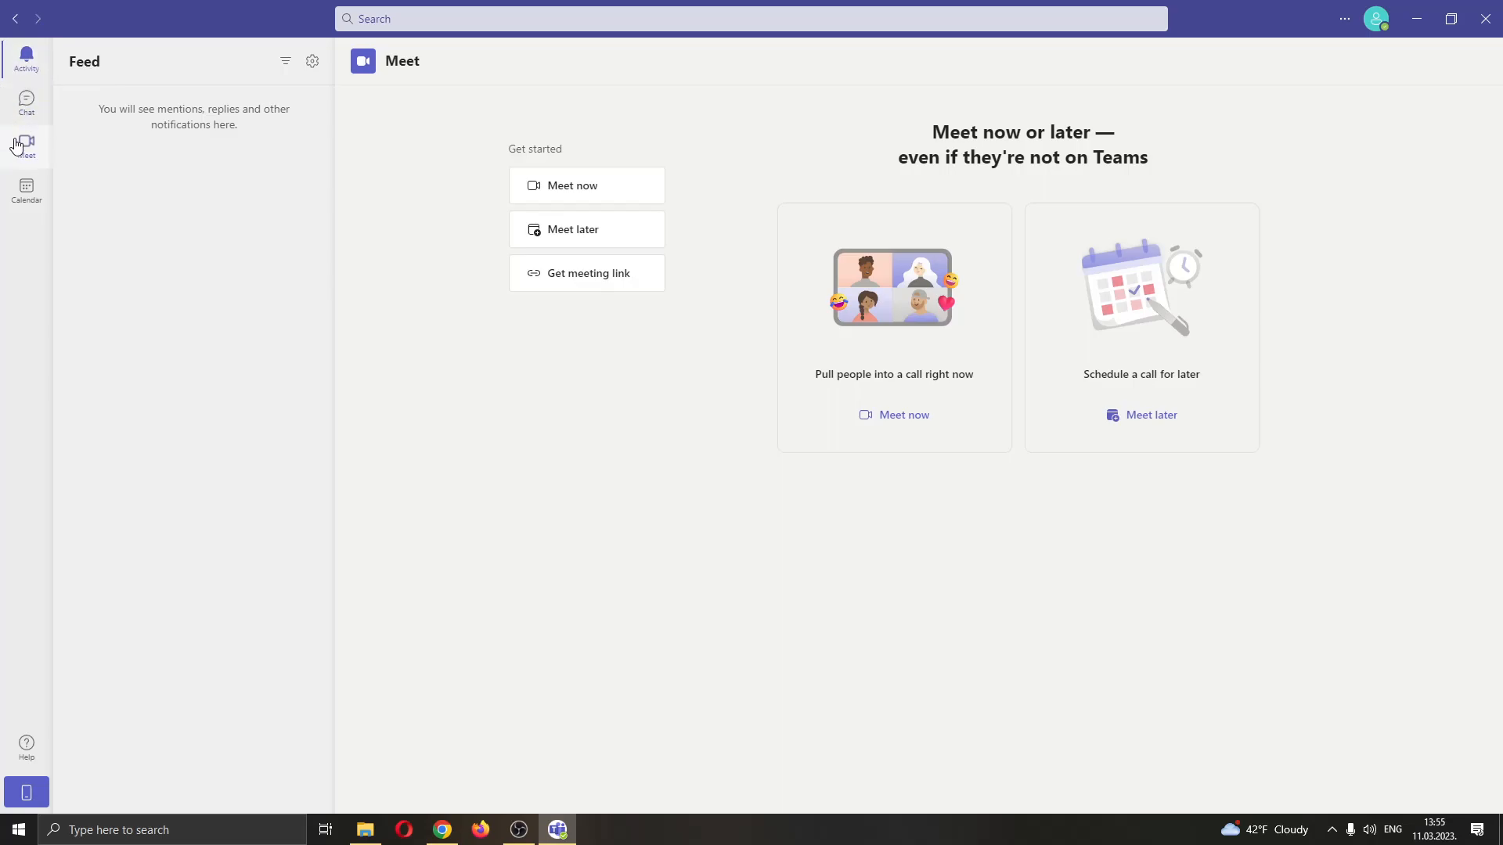
pyautogui.moveTo(356, 307)
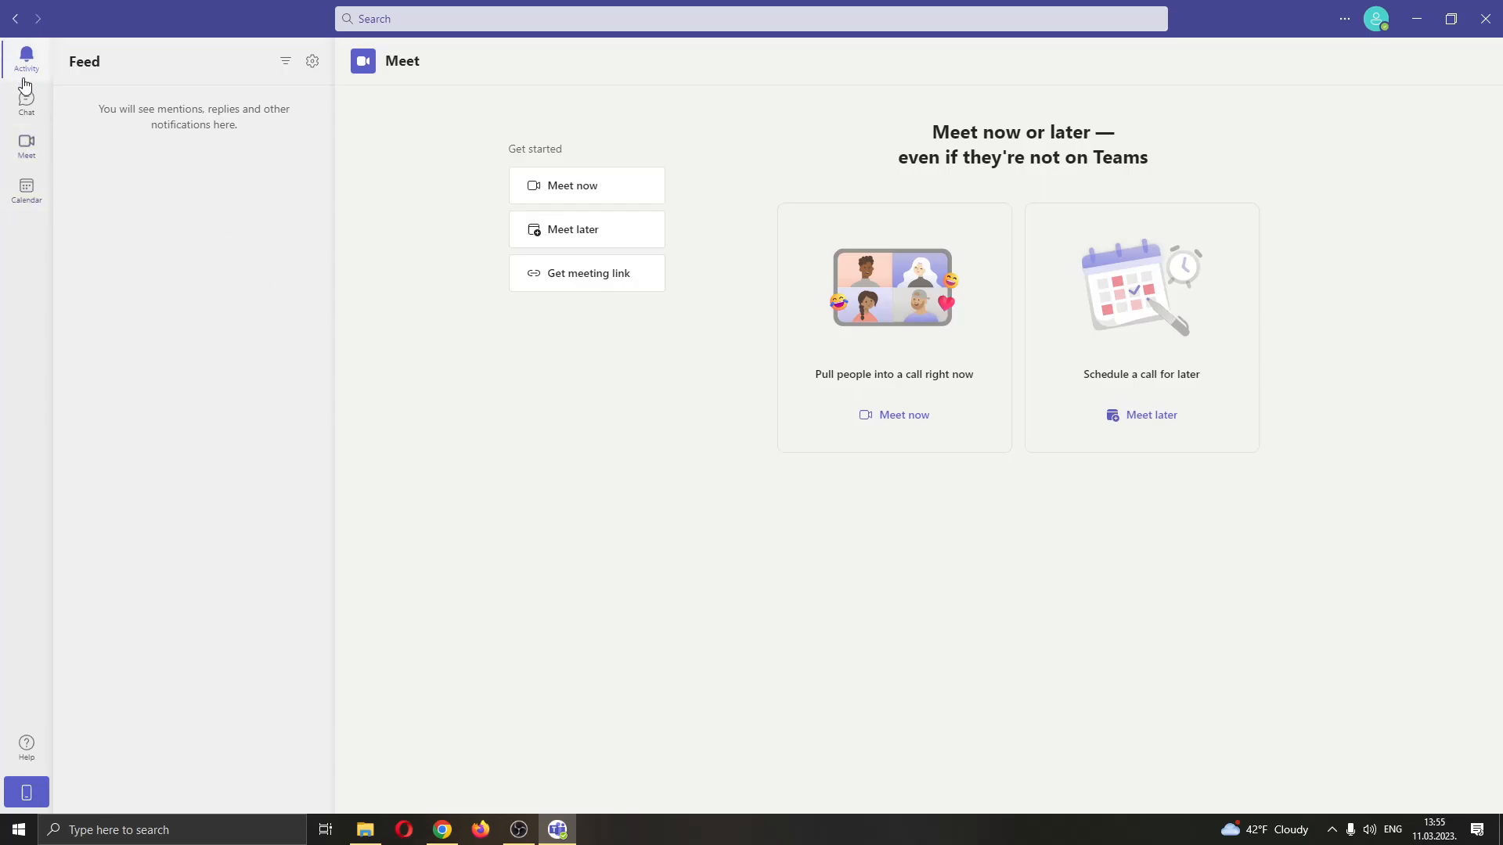
pyautogui.moveTo(488, 384)
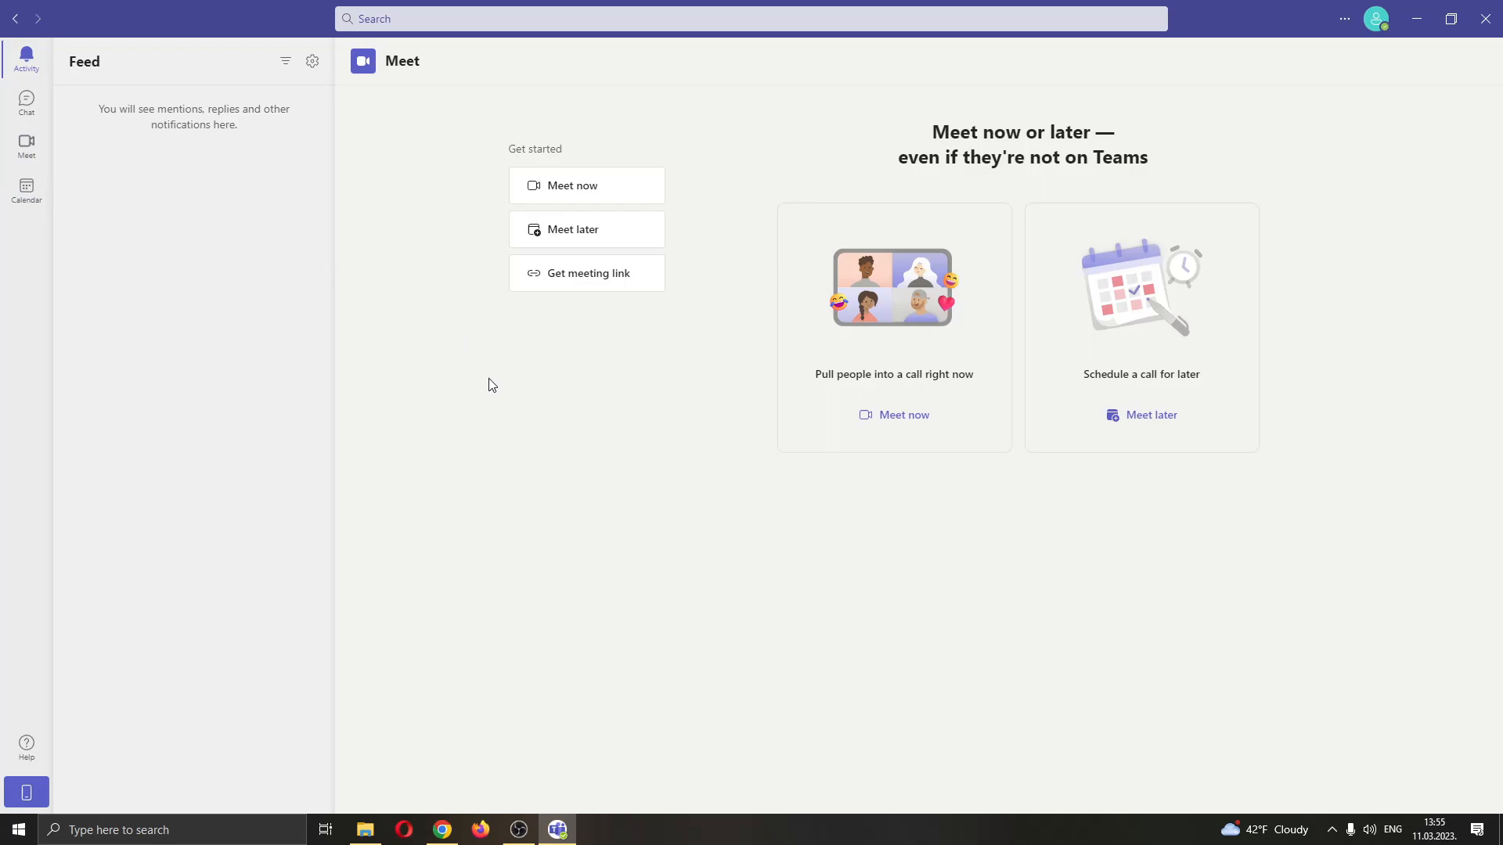
pyautogui.moveTo(121, 205)
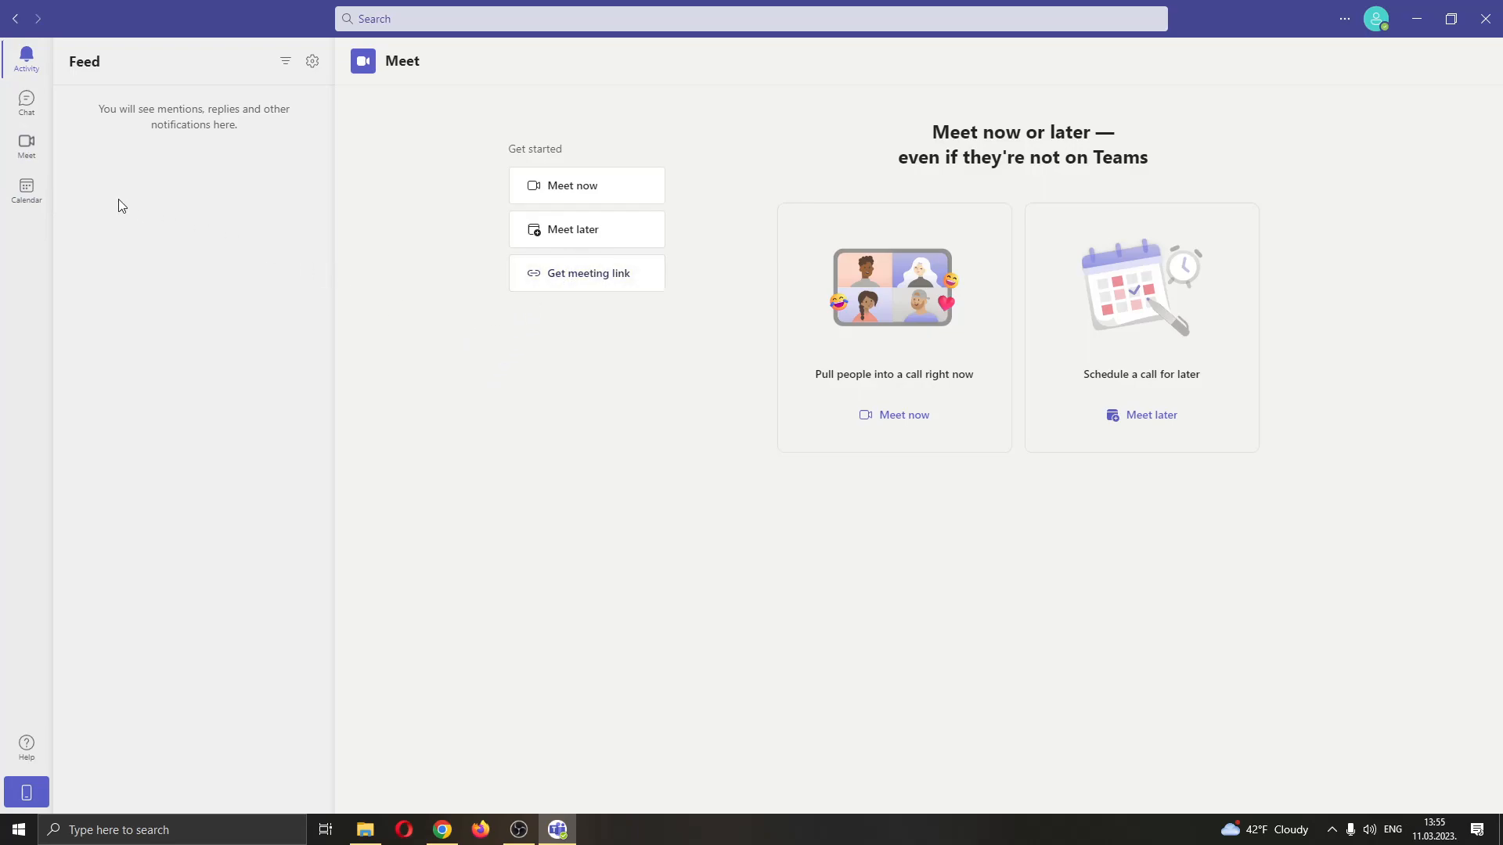
pyautogui.moveTo(431, 245)
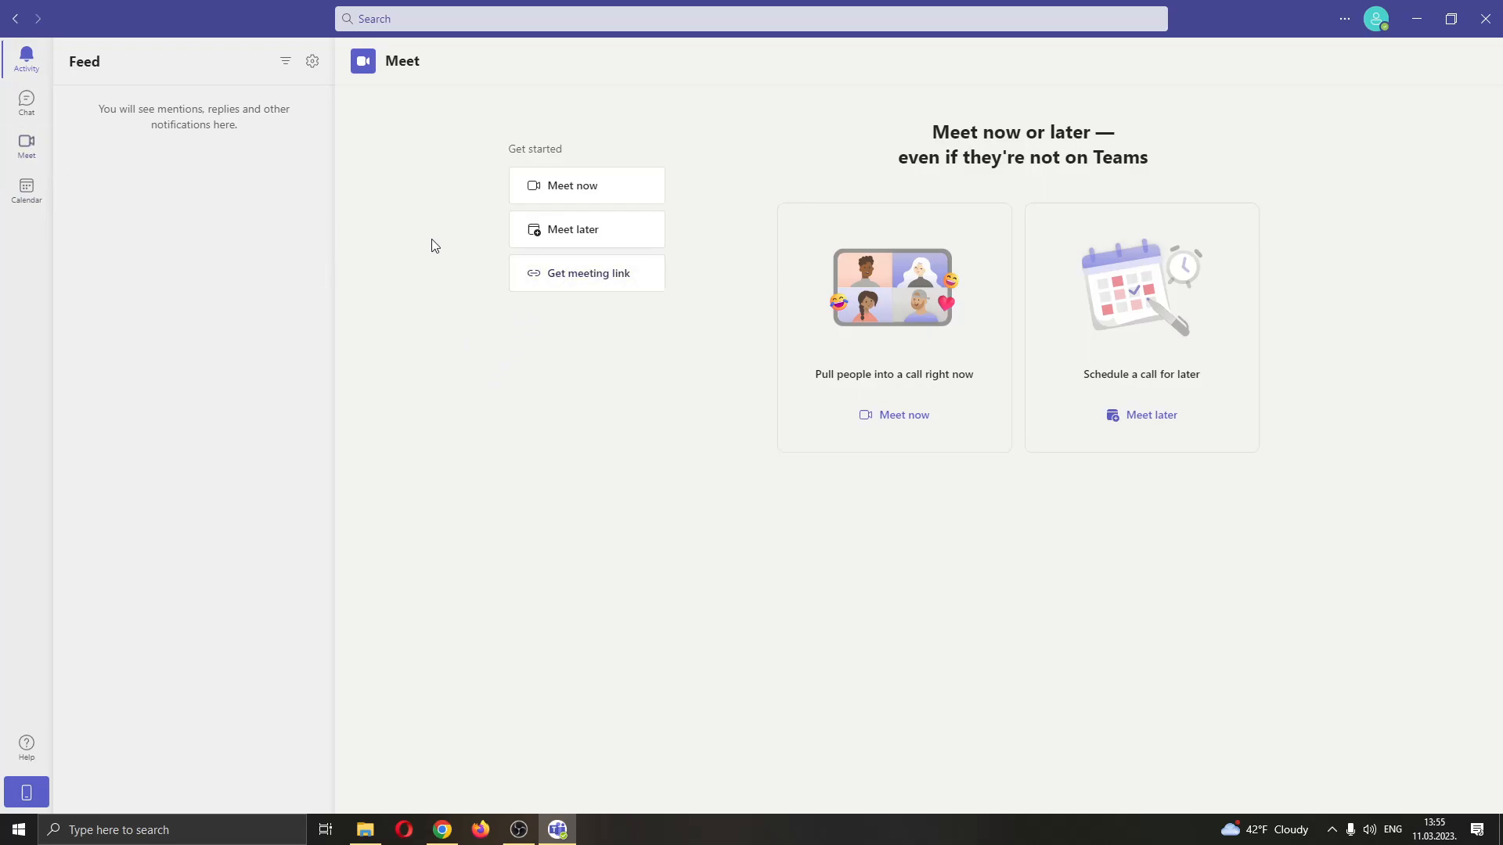
# Step: Start an instant Meet now meeting from the Meet page
pyautogui.click(26, 148)
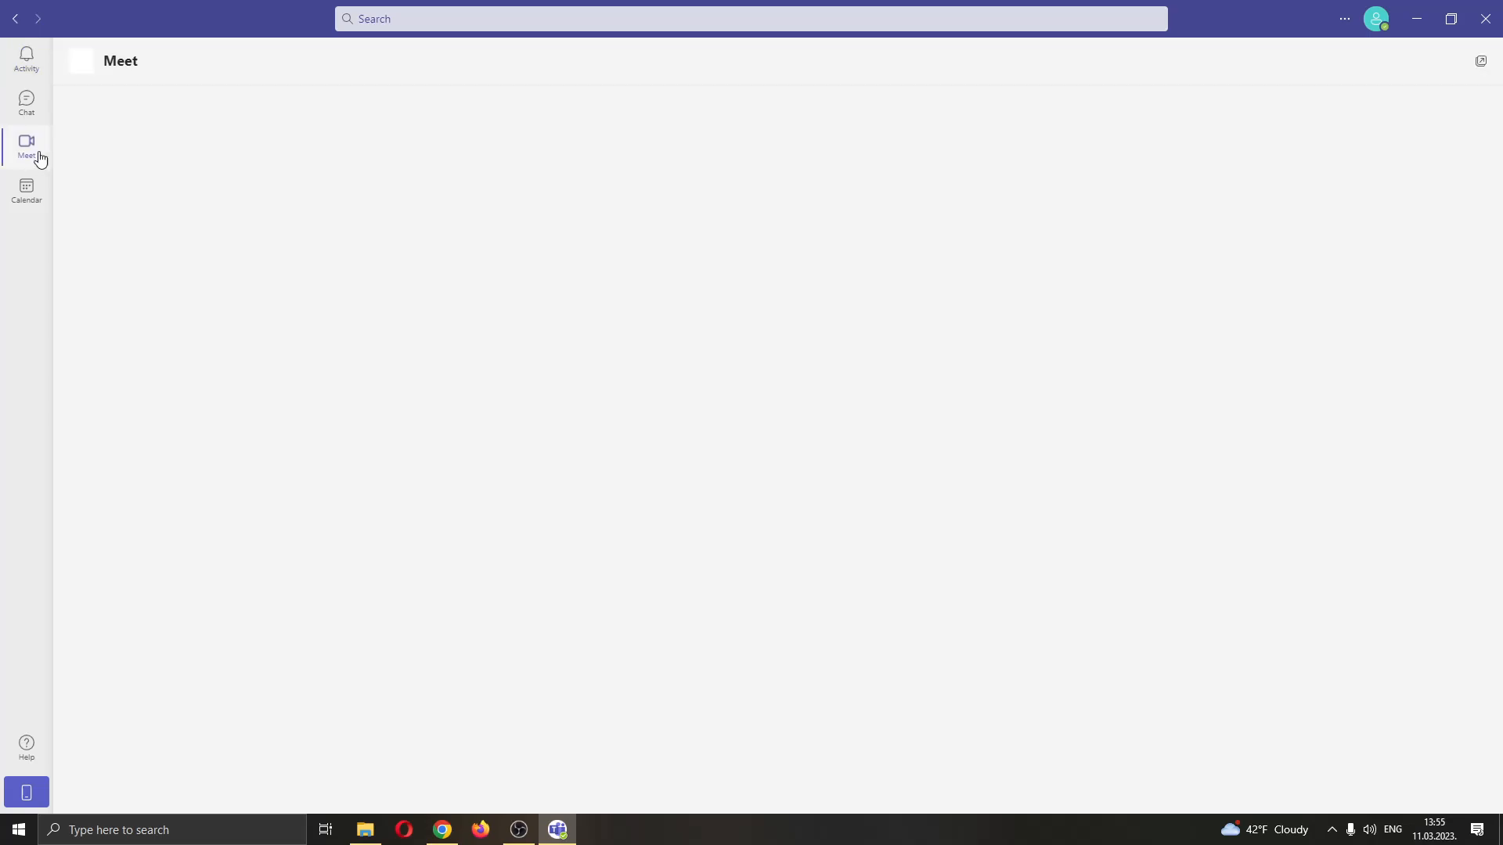
pyautogui.click(26, 146)
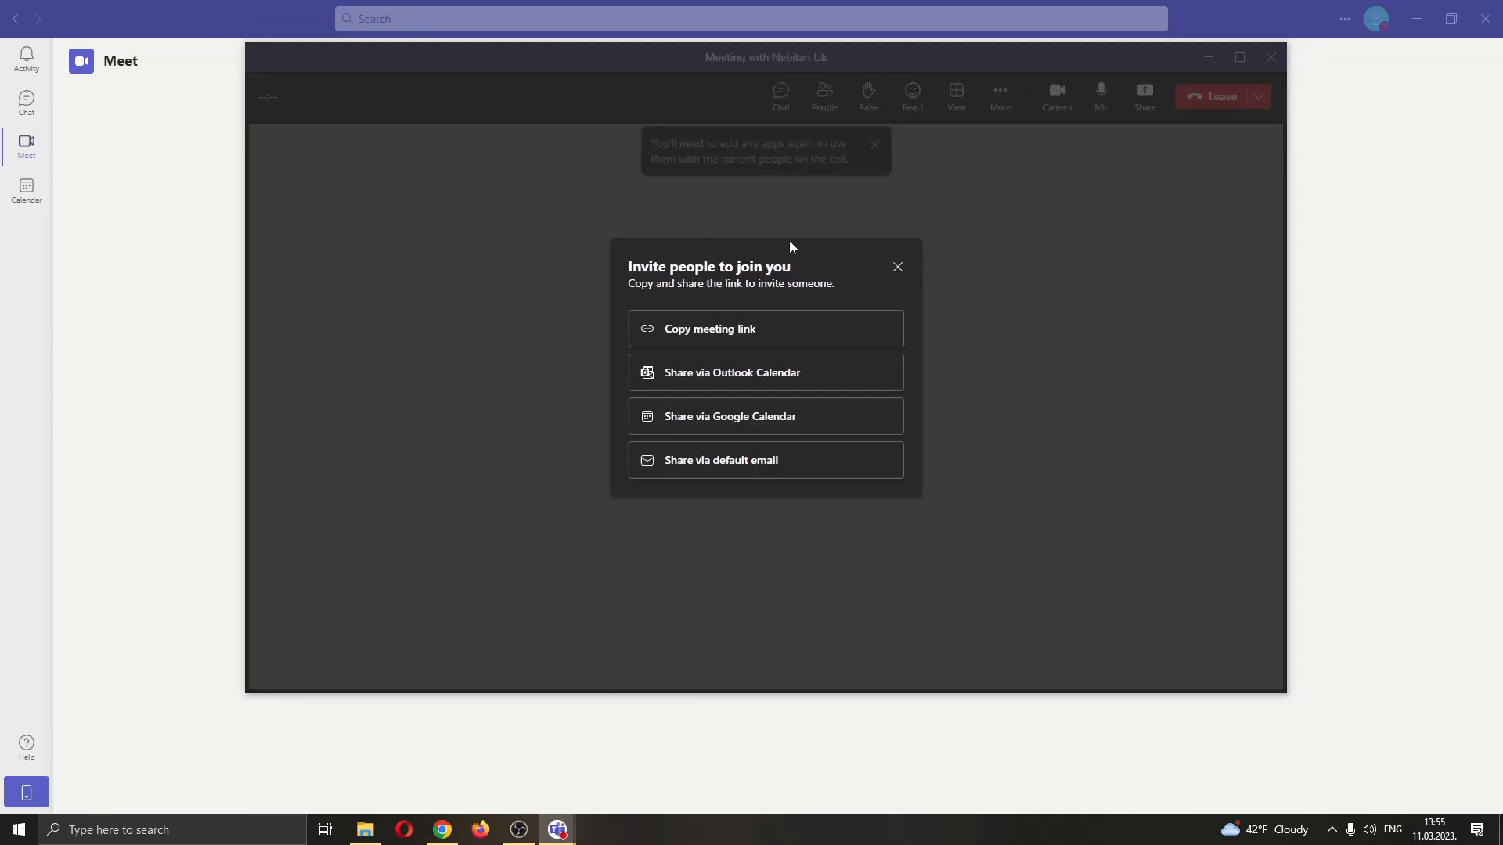
# Step: Close the Invite people prompt in the meeting window
pyautogui.click(897, 266)
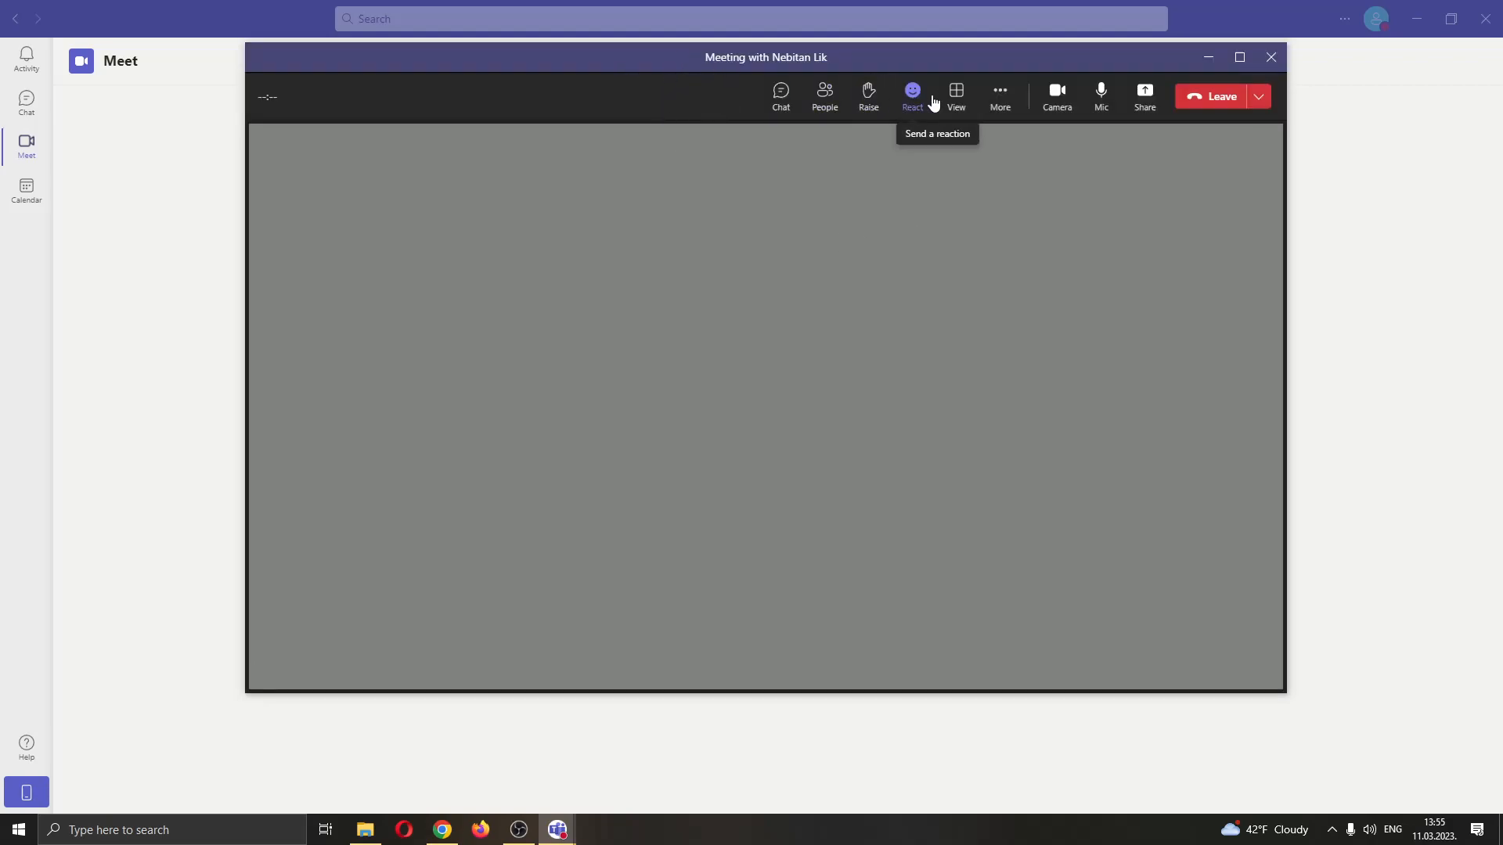
pyautogui.moveTo(451, 131)
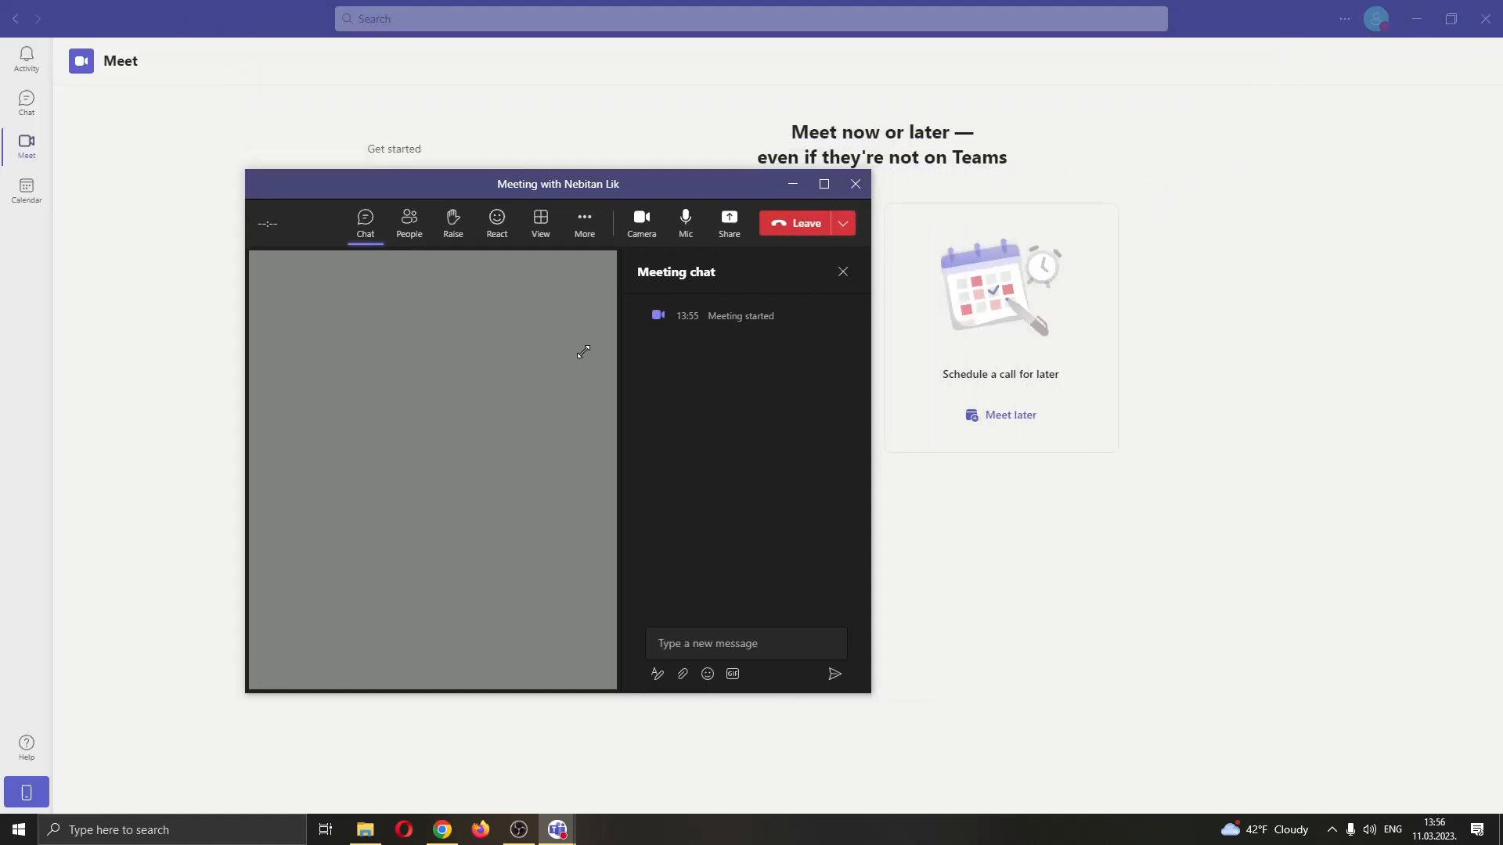
# Step: Leave the meeting and dismiss the call quality rating window
pyautogui.click(798, 222)
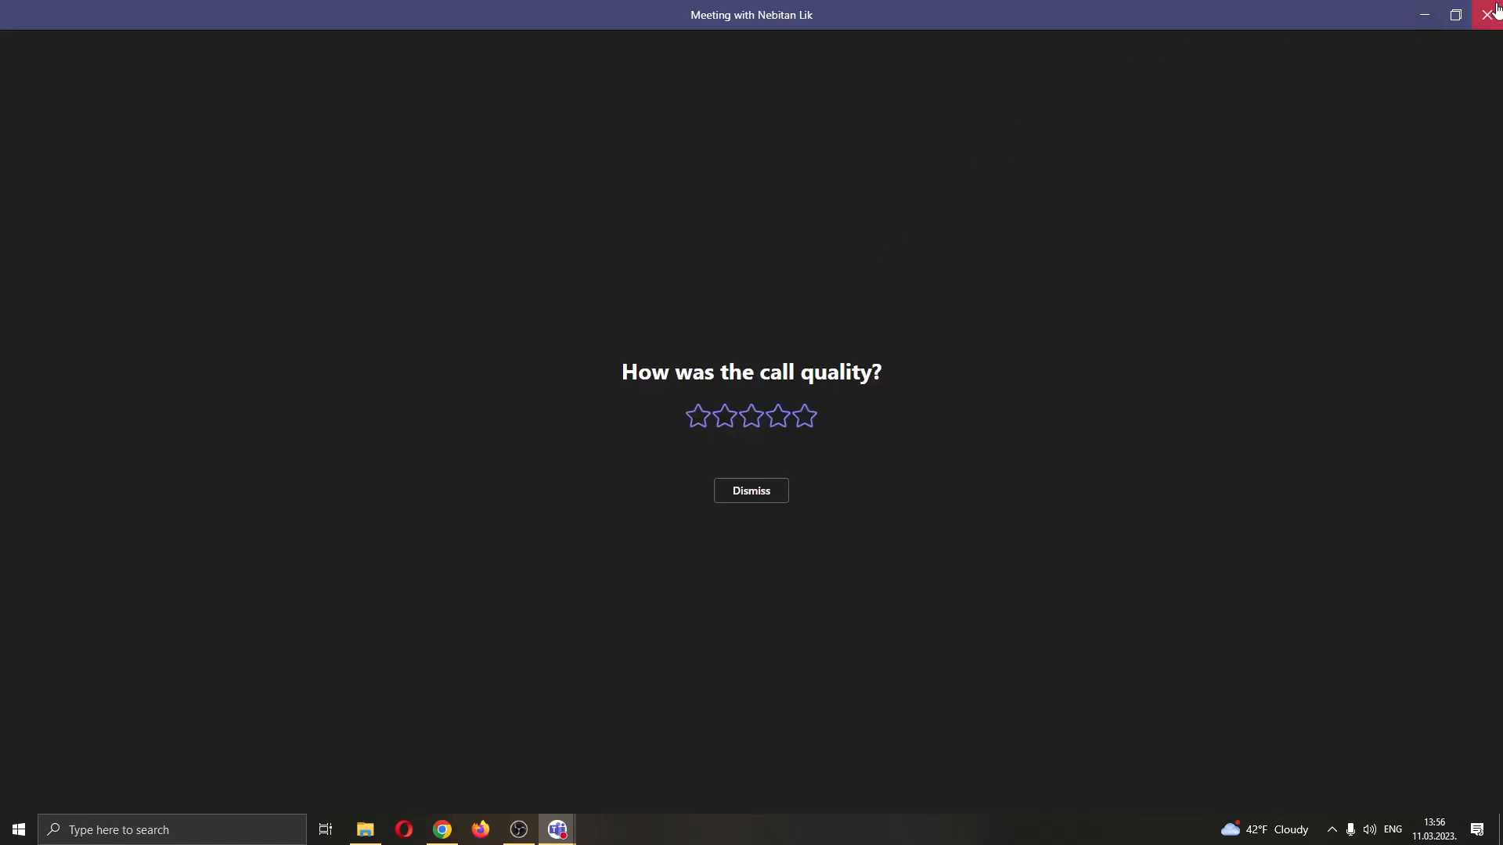
pyautogui.click(751, 490)
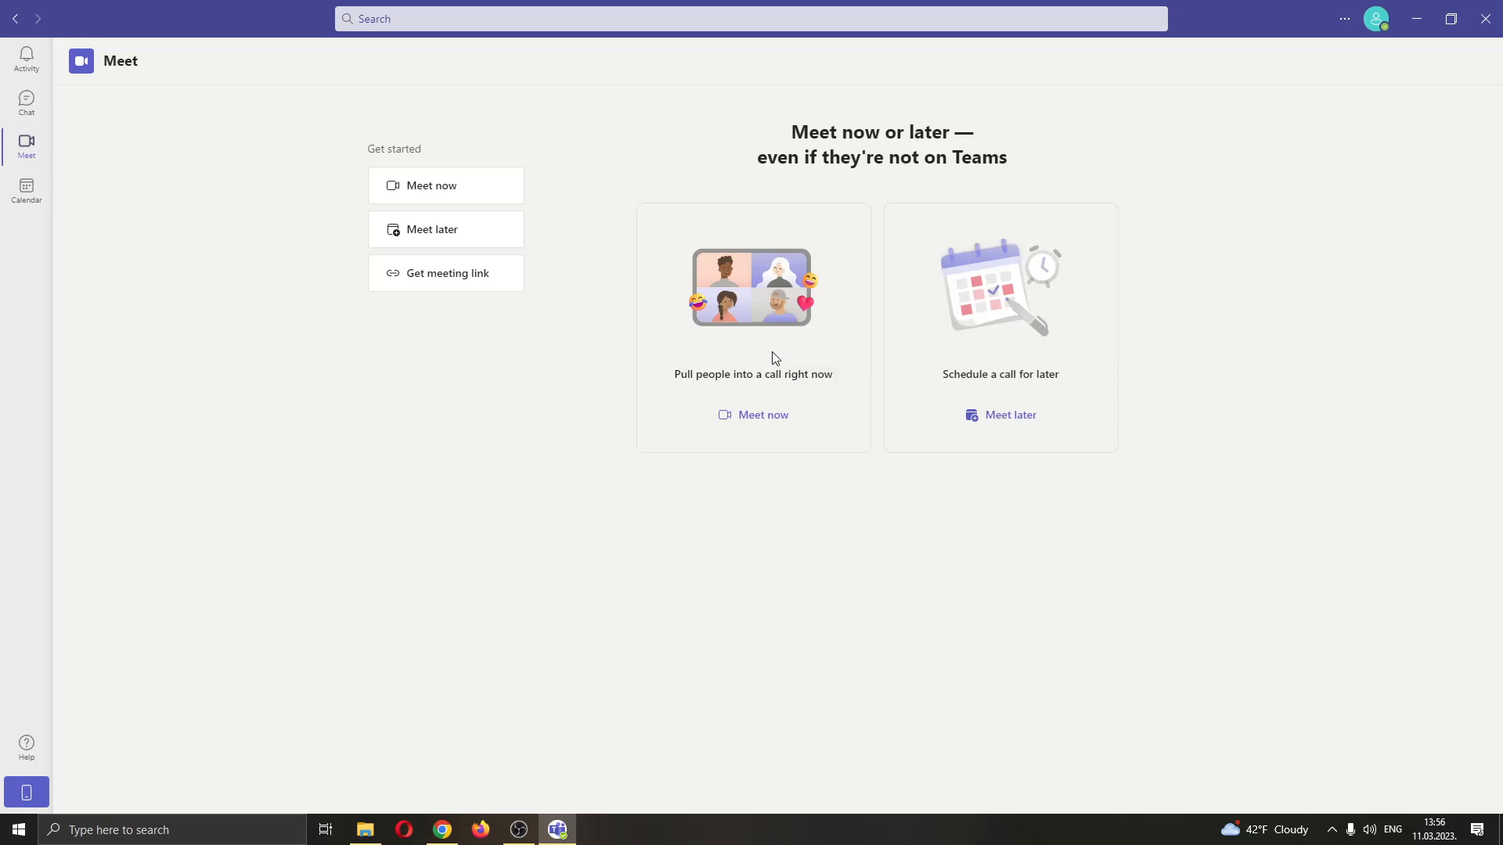
pyautogui.moveTo(810, 342)
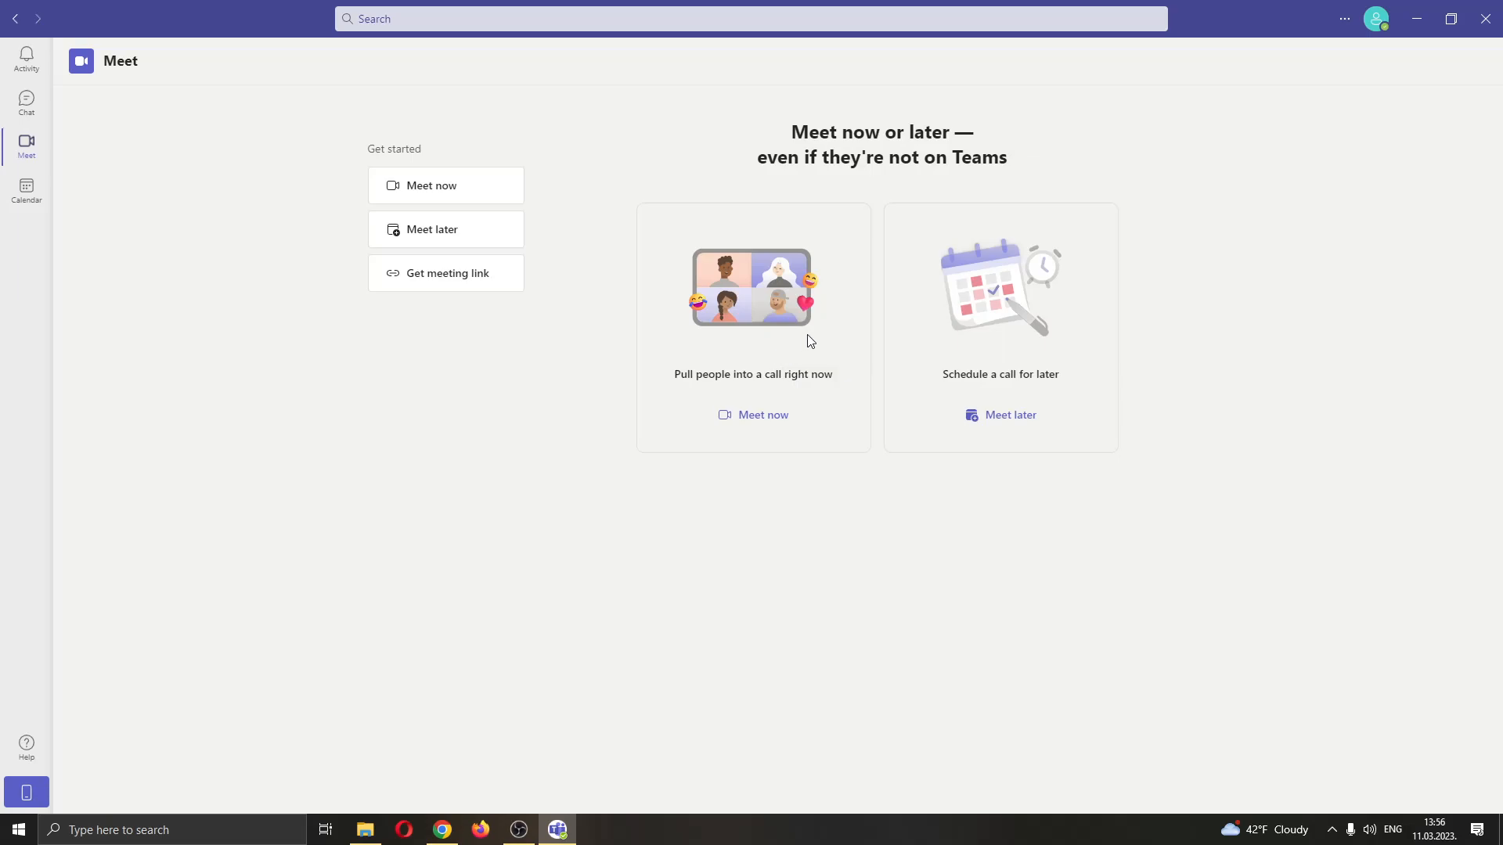